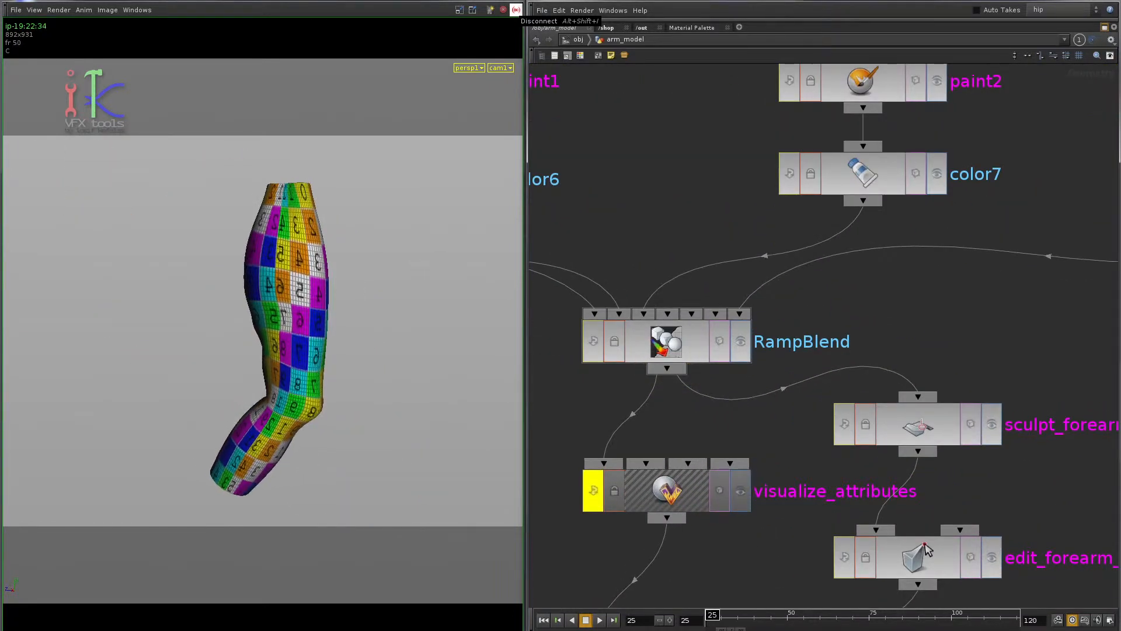
# Step: Select the RampBlend node in the arm_model network to show its blend settings
pyautogui.click(585, 620)
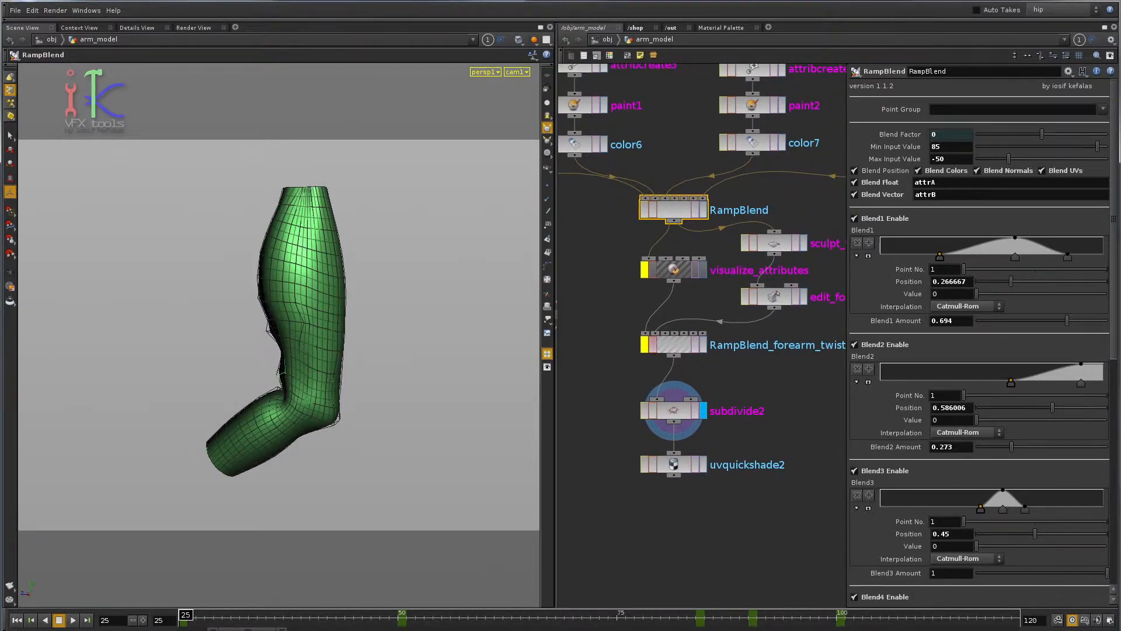
# Step: Go up to /obj showing arm_model, chain_root1, upperArm_bone and foreArm_bone
pyautogui.click(977, 171)
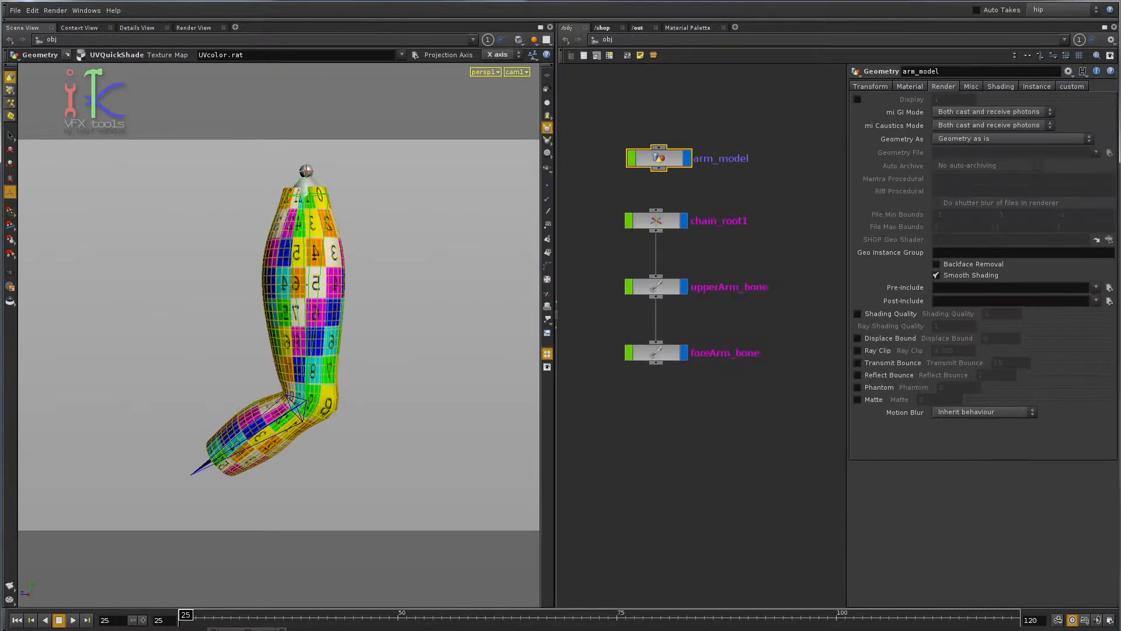
# Step: Inside arm_model, create a RampBlend1 SOP wired from edit_base_geo2
pyautogui.click(73, 620)
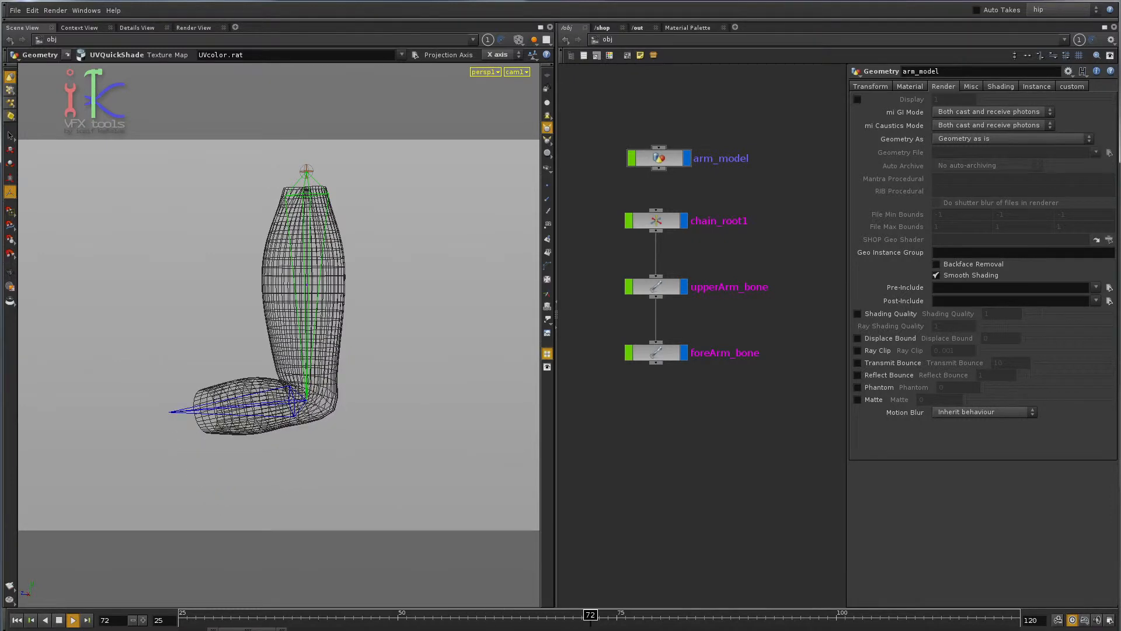
pyautogui.click(791, 613)
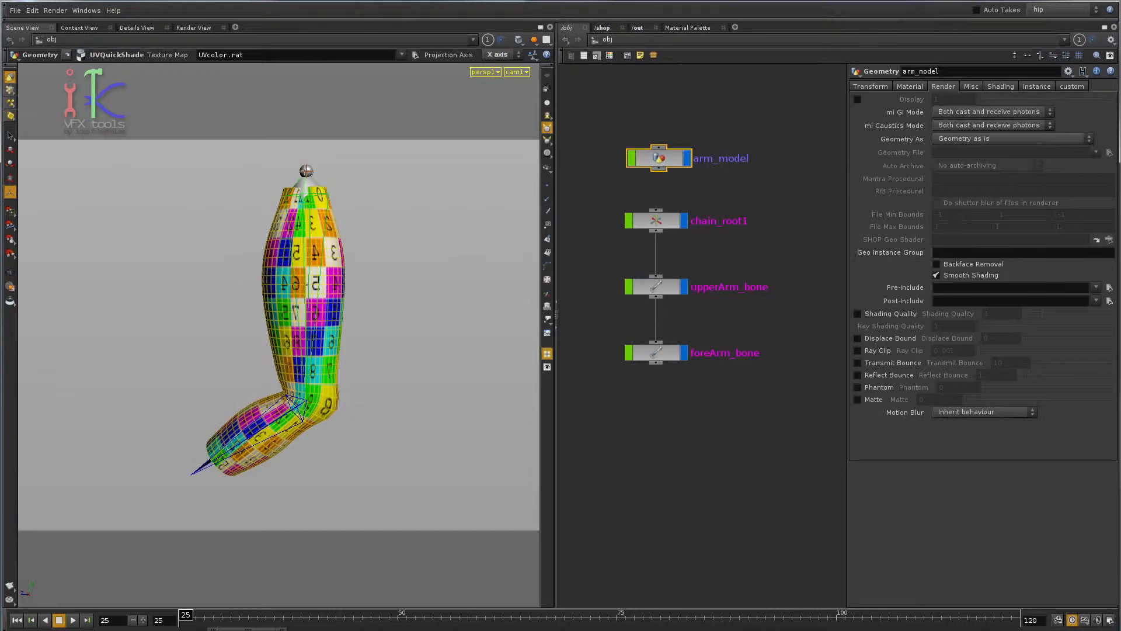
pyautogui.click(655, 351)
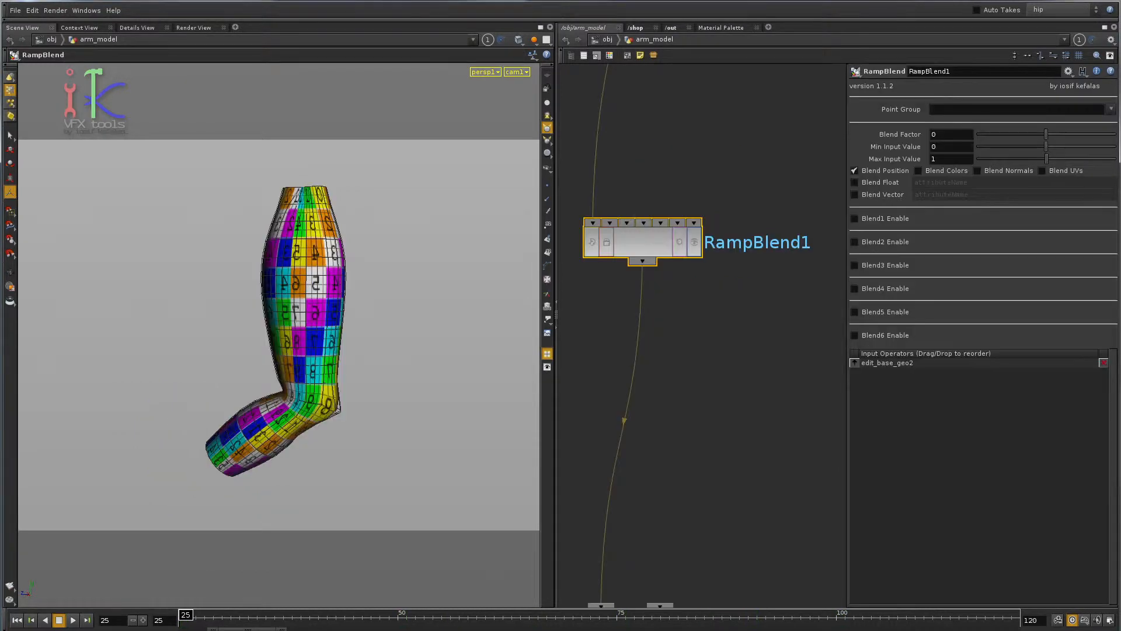
# Step: Drive RampBlend1's Blend Factor from the forearm bone rotation and branch sculpt1 into it
pyautogui.rightClick(950, 133)
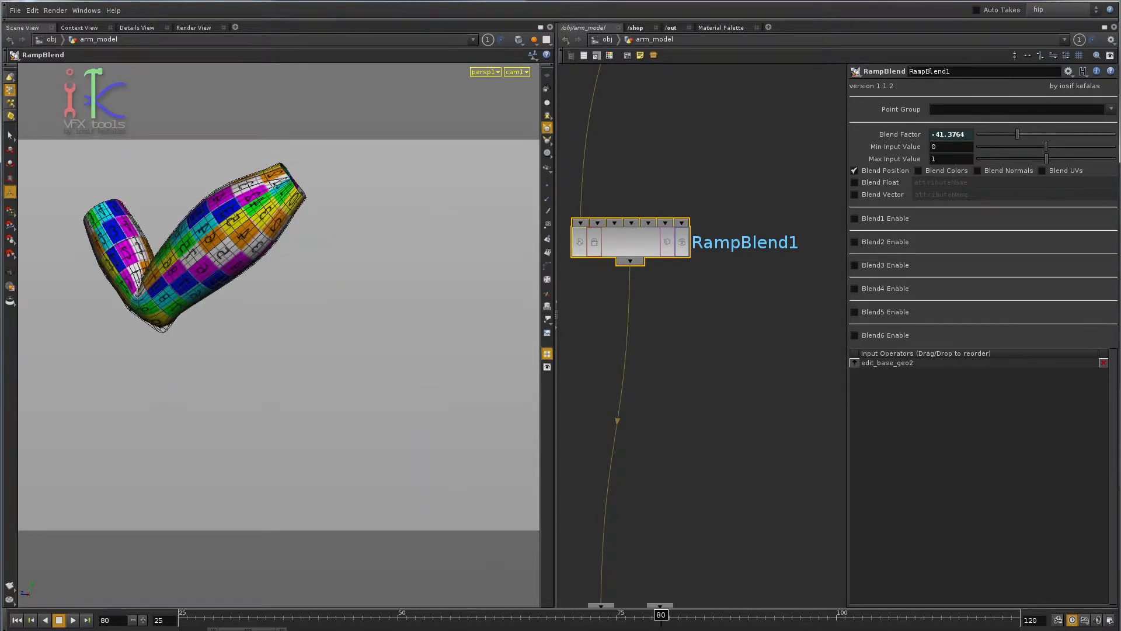
pyautogui.click(72, 620)
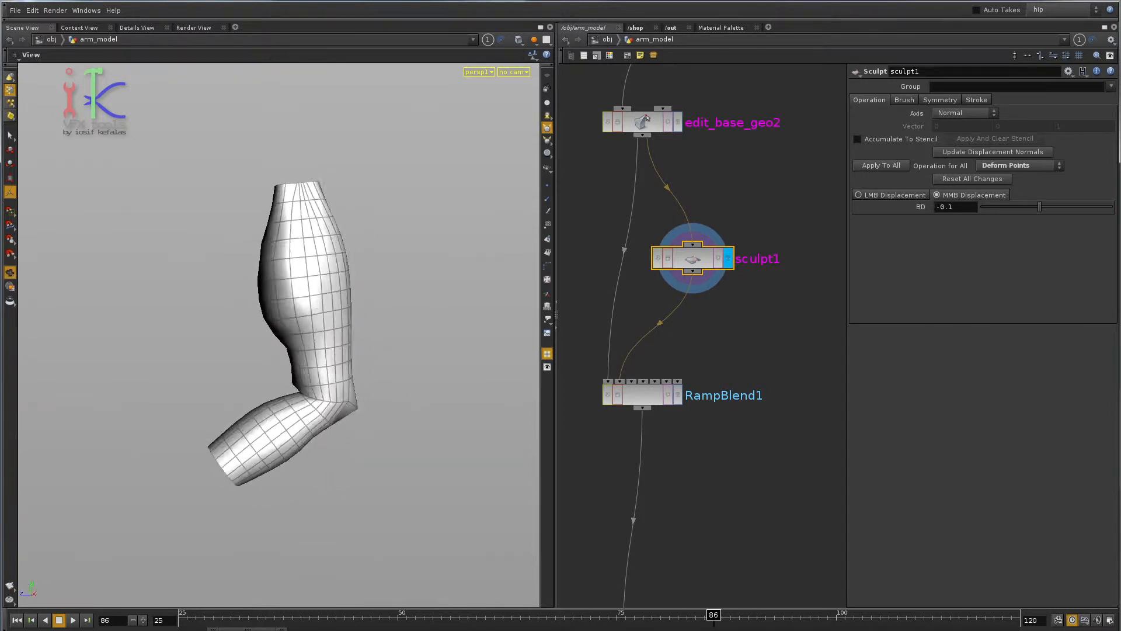
# Step: Set RampBlend1's input range 78.2 to -44.5 and add sculpt2 target at frame 90
pyautogui.click(858, 195)
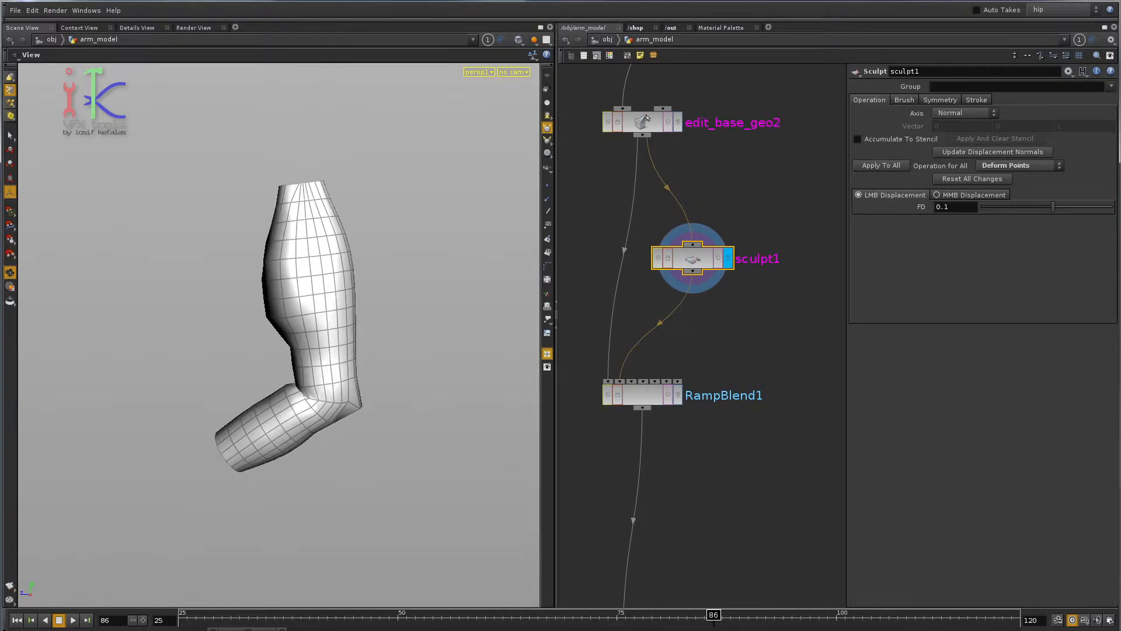
pyautogui.click(641, 395)
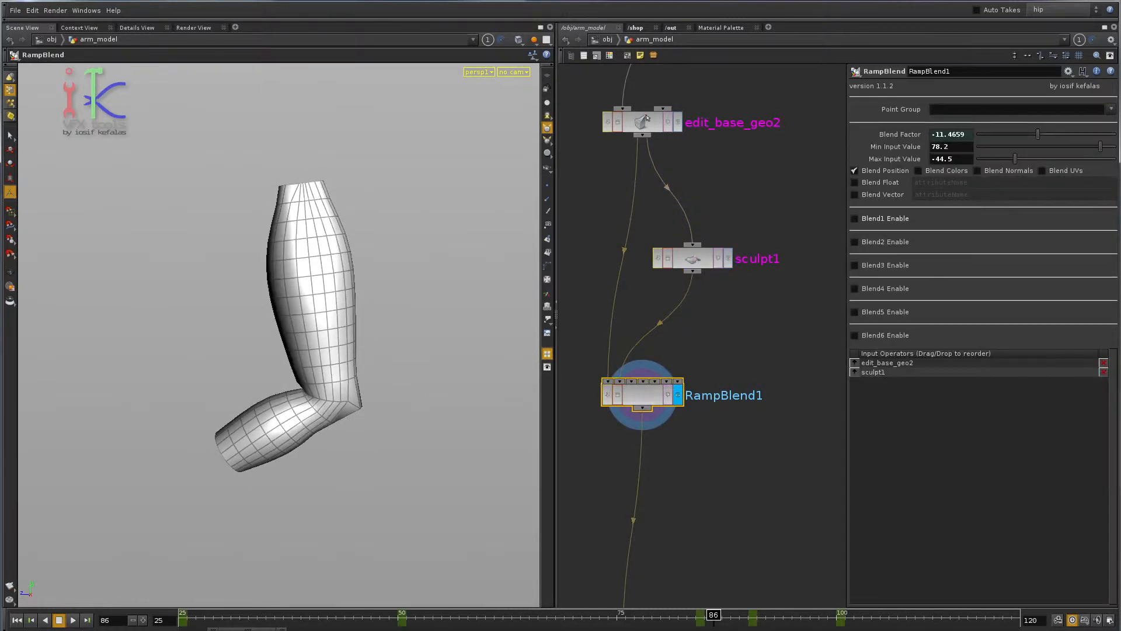
pyautogui.click(854, 219)
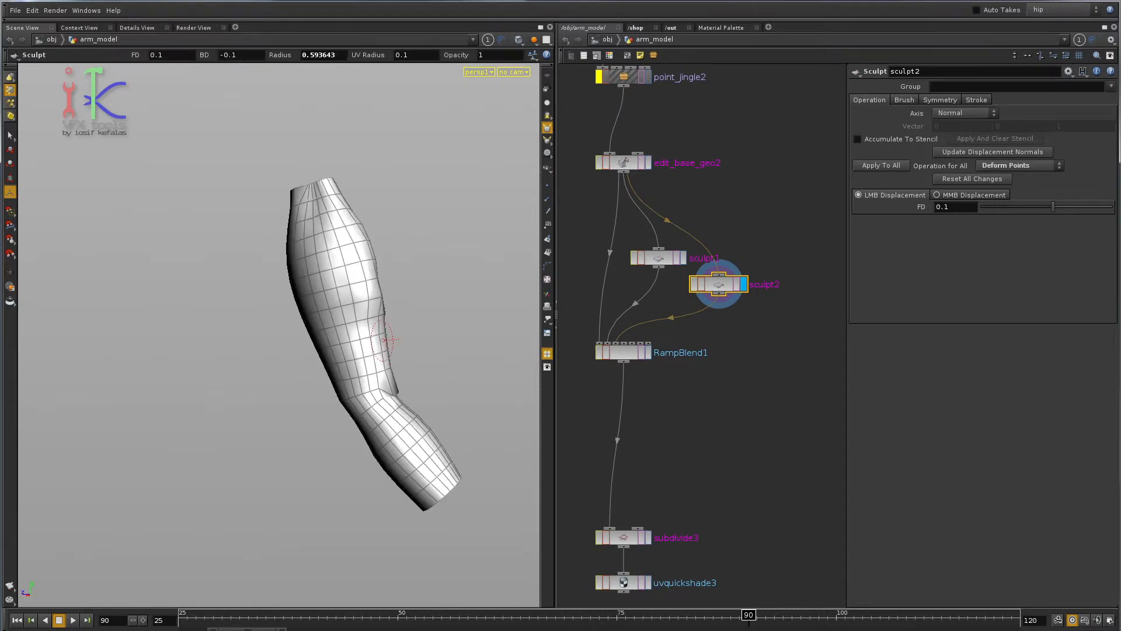
# Step: Enable Blend1 and Blend2 ramps and add edit1 moving elbow points with Soft Radius 2
pyautogui.click(623, 352)
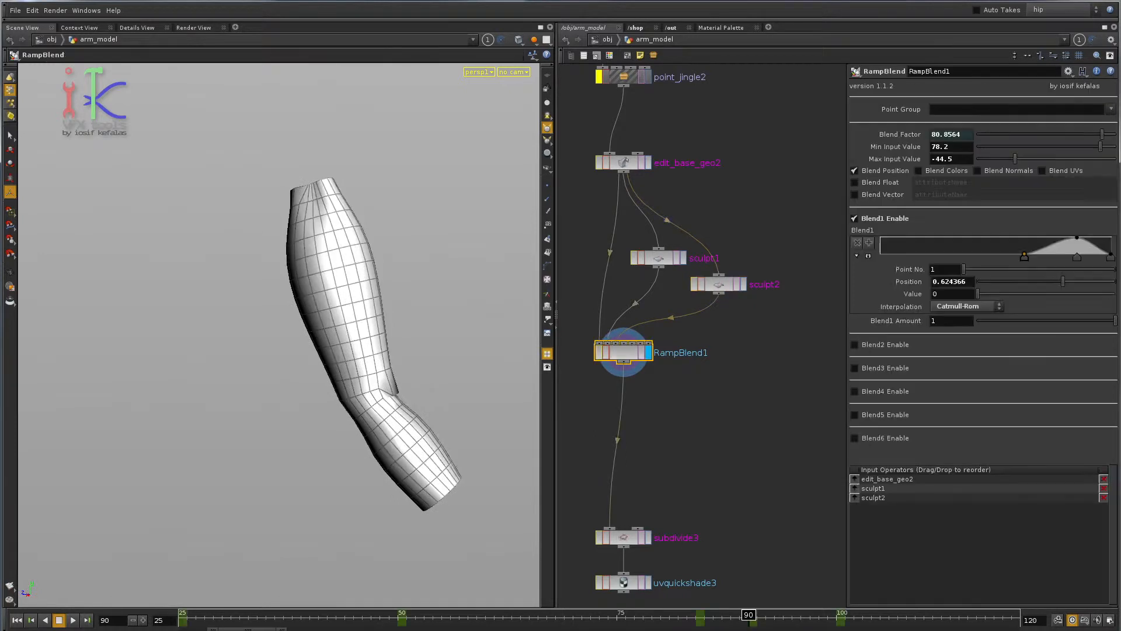
pyautogui.click(855, 343)
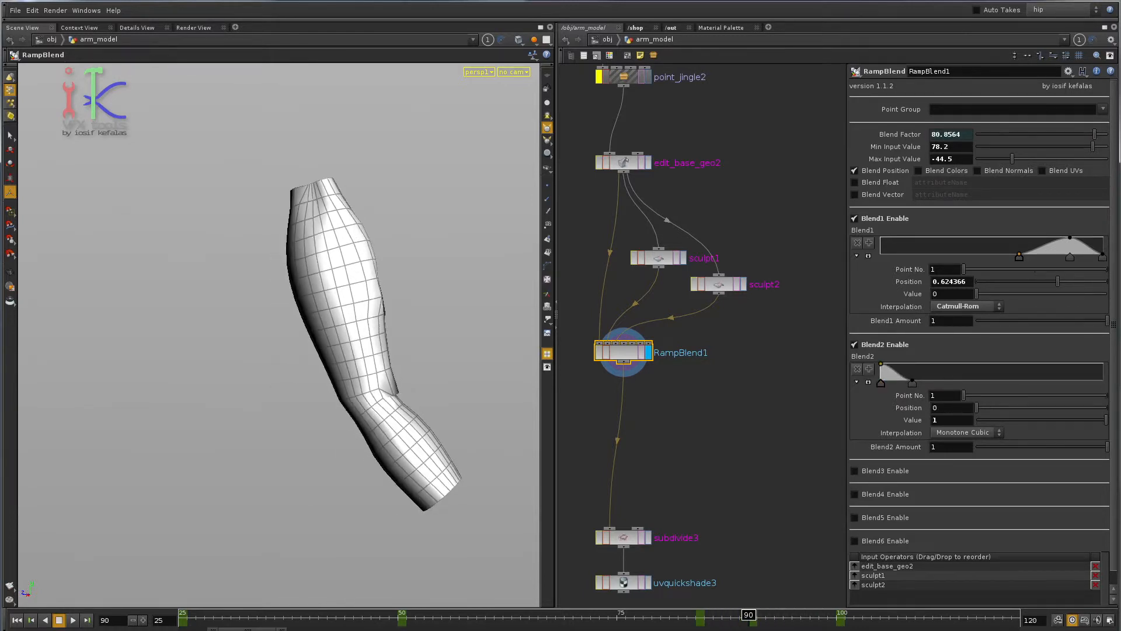
pyautogui.click(718, 283)
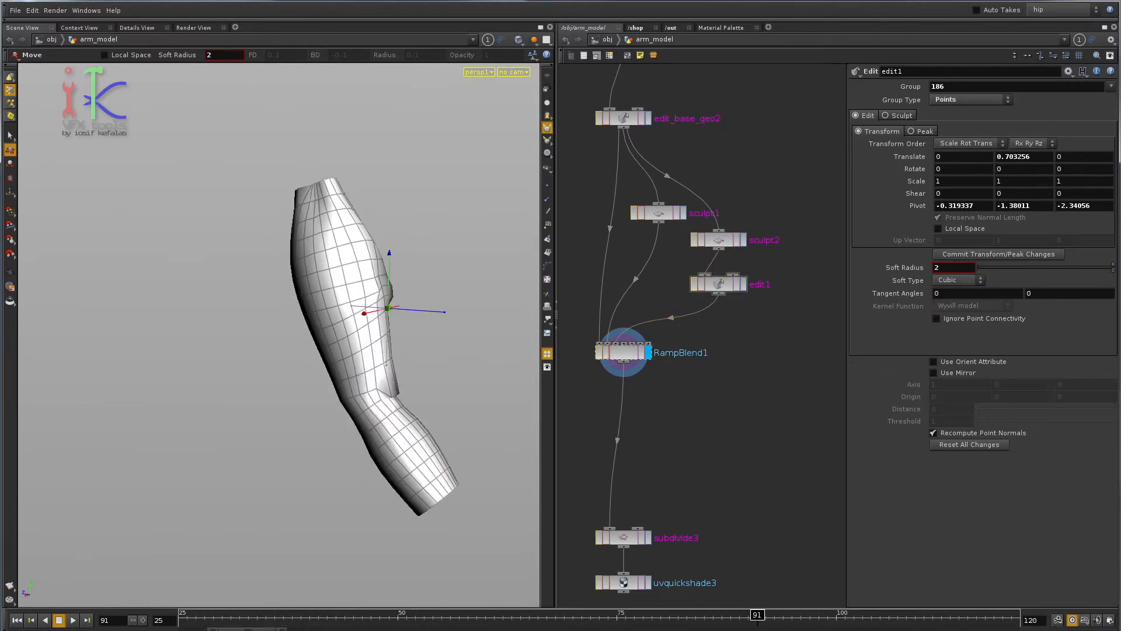
# Step: Add edit2 with Soft Radius 2.5 after sculpt1 and display uvquickshade3's checker shading
pyautogui.click(623, 351)
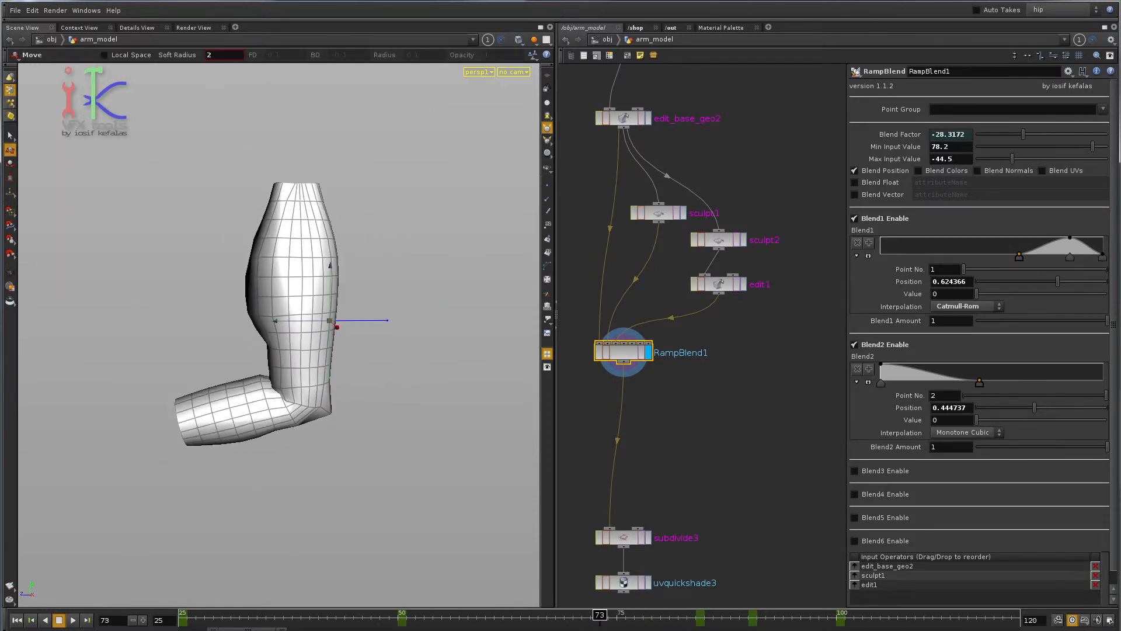
pyautogui.click(656, 213)
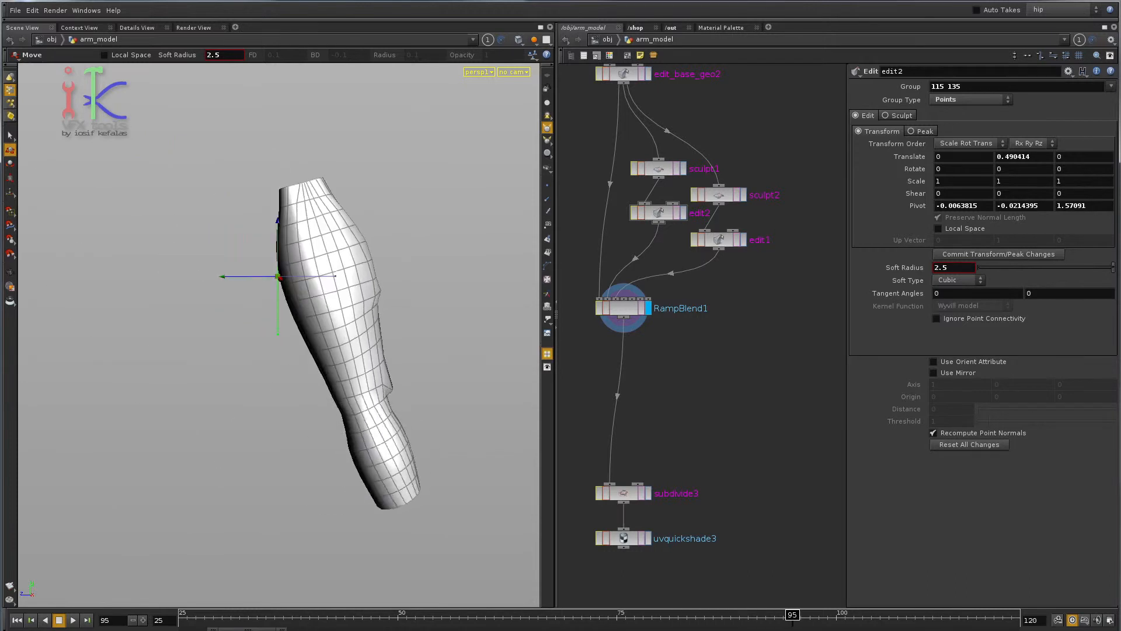
pyautogui.click(623, 537)
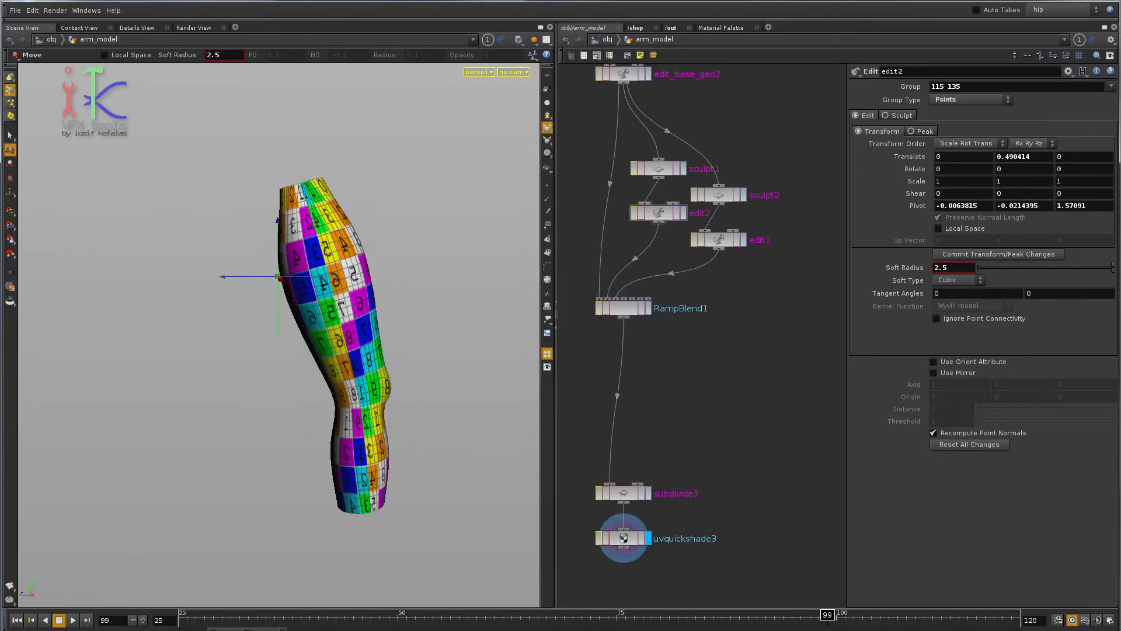